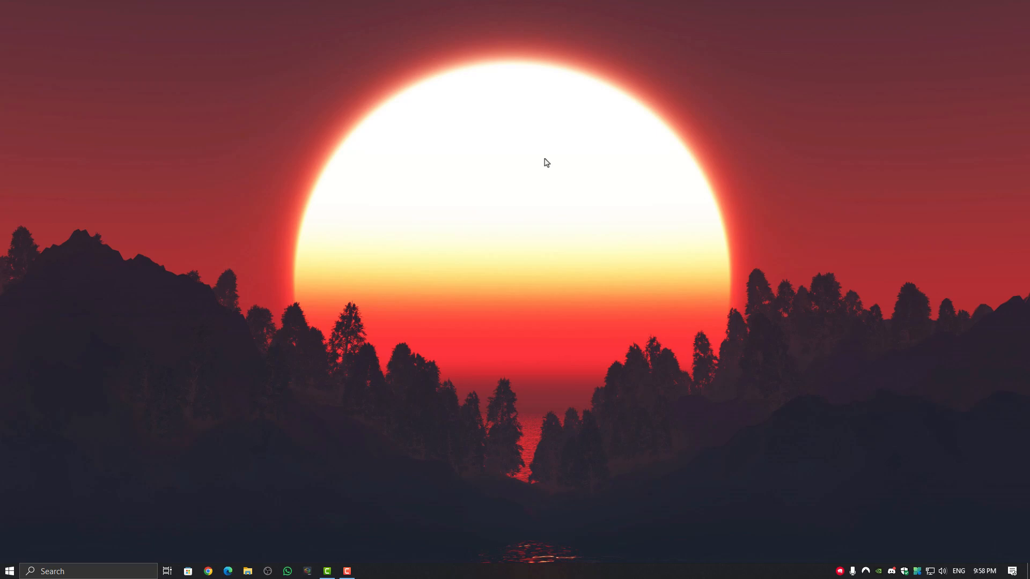
# Run ipconfig /flushdns, netsh int ip reset and netsh winsock reset in an elevated Command Prompt.
pyautogui.write('cmd')
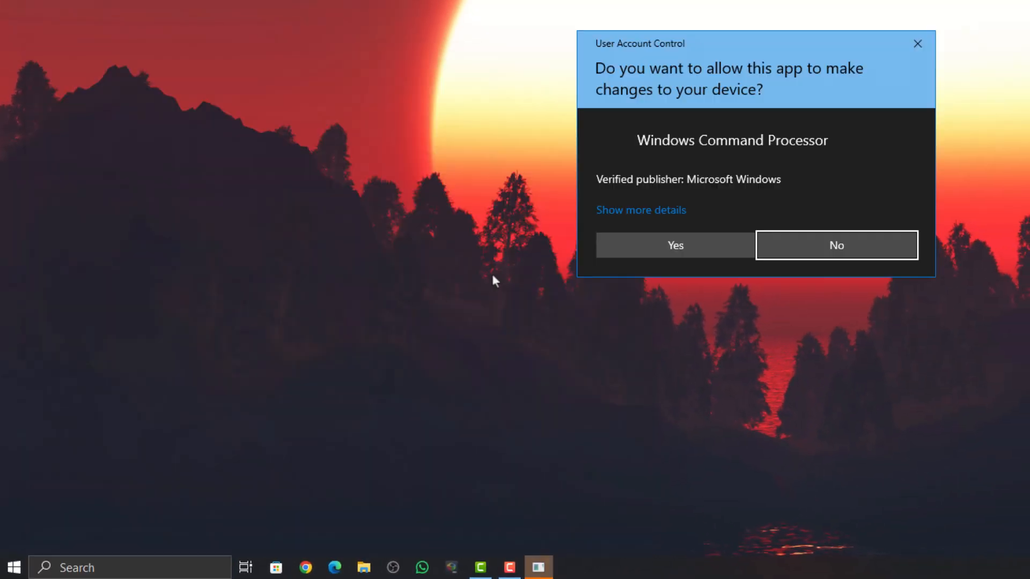
pyautogui.click(675, 245)
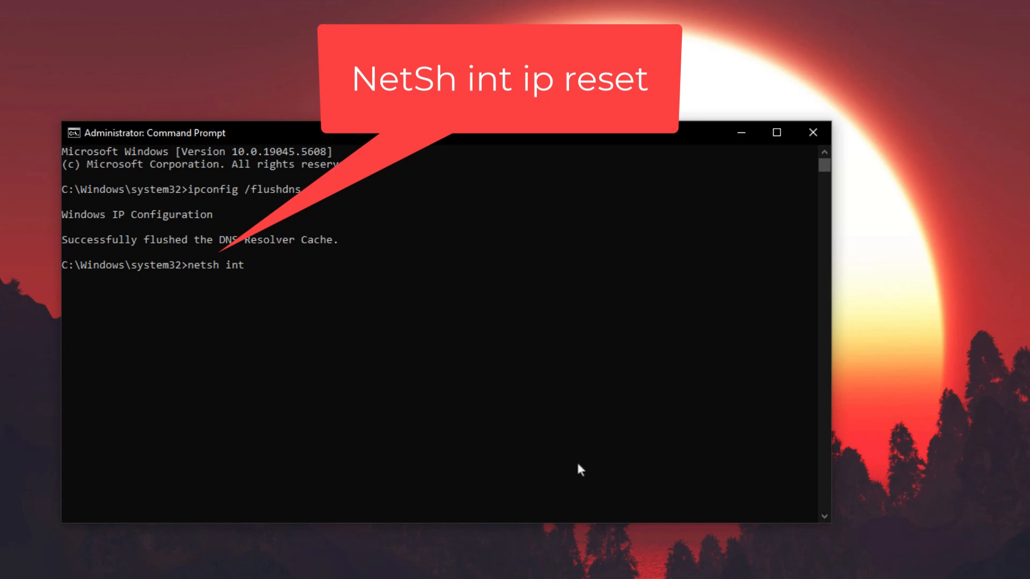
pyautogui.write('ip reset')
pyautogui.write('n')
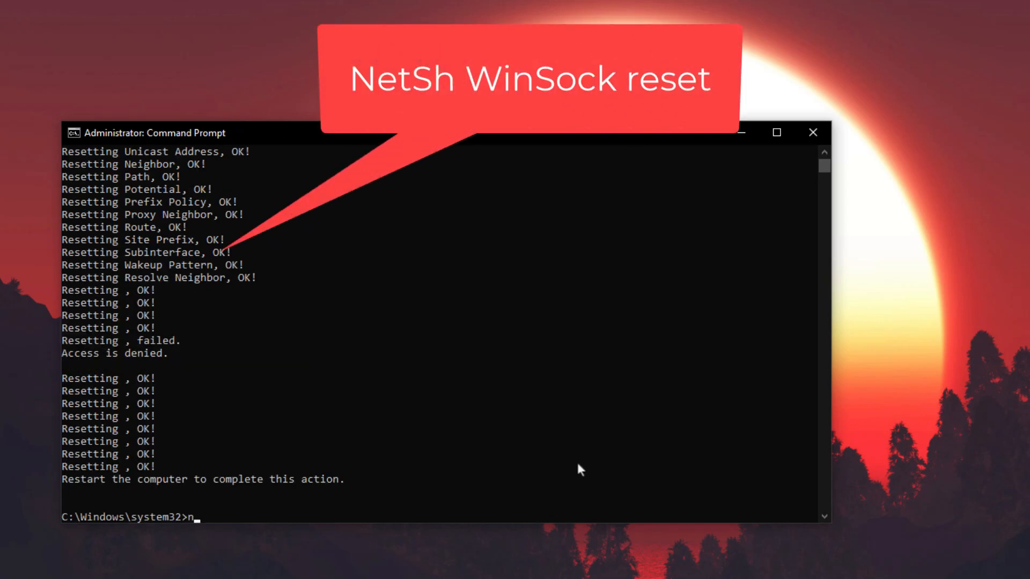
pyautogui.write('etsh')
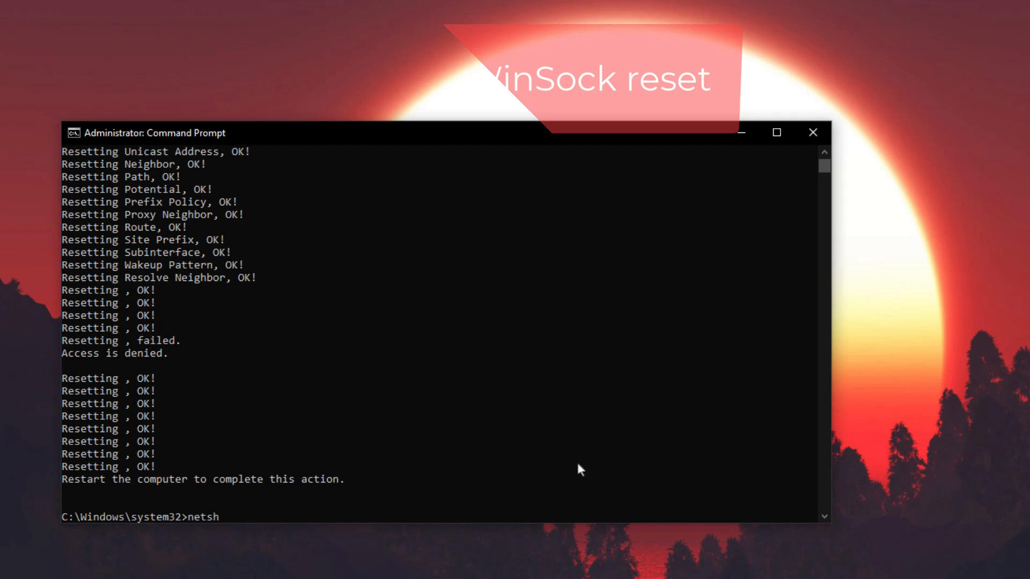
pyautogui.write('winsock rese')
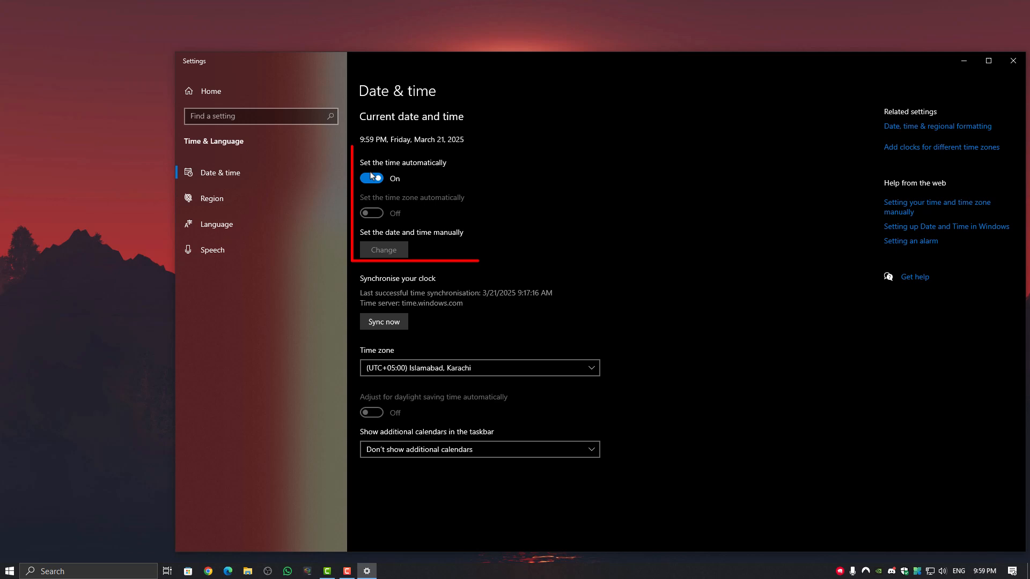
# Toggle 'Set the time automatically' off and on and review the time zone list.
pyautogui.click(371, 178)
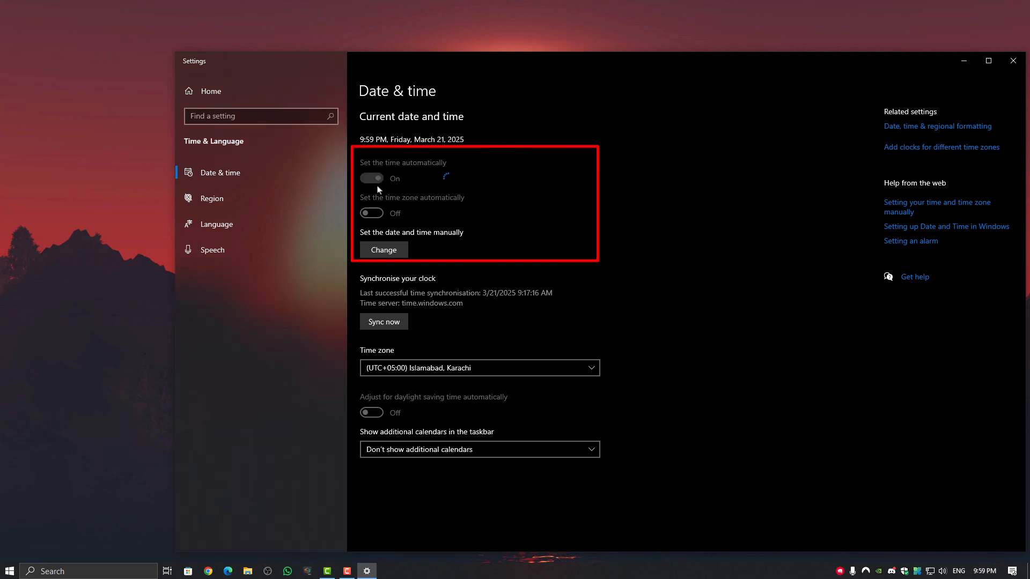
pyautogui.click(372, 178)
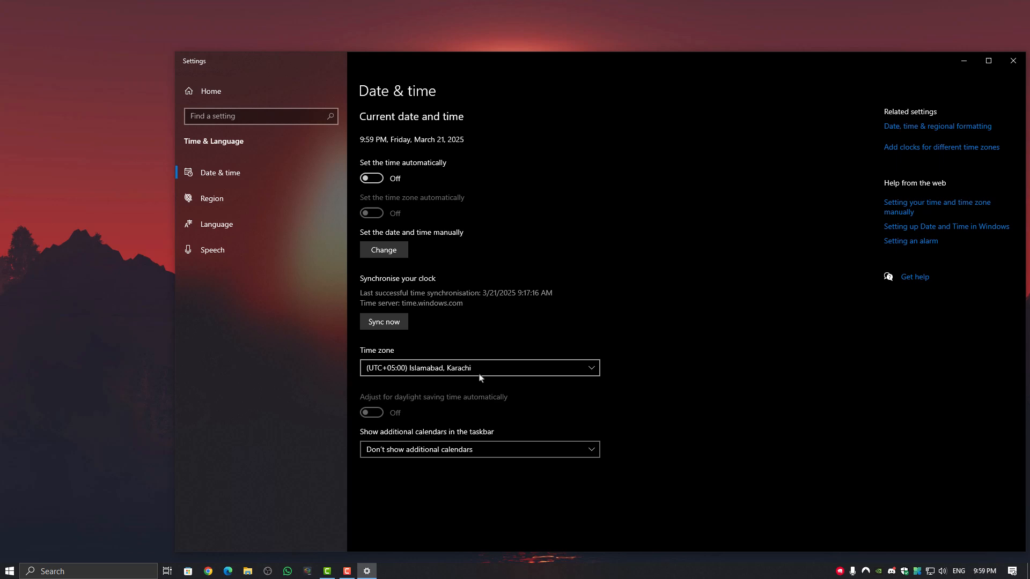
pyautogui.click(480, 368)
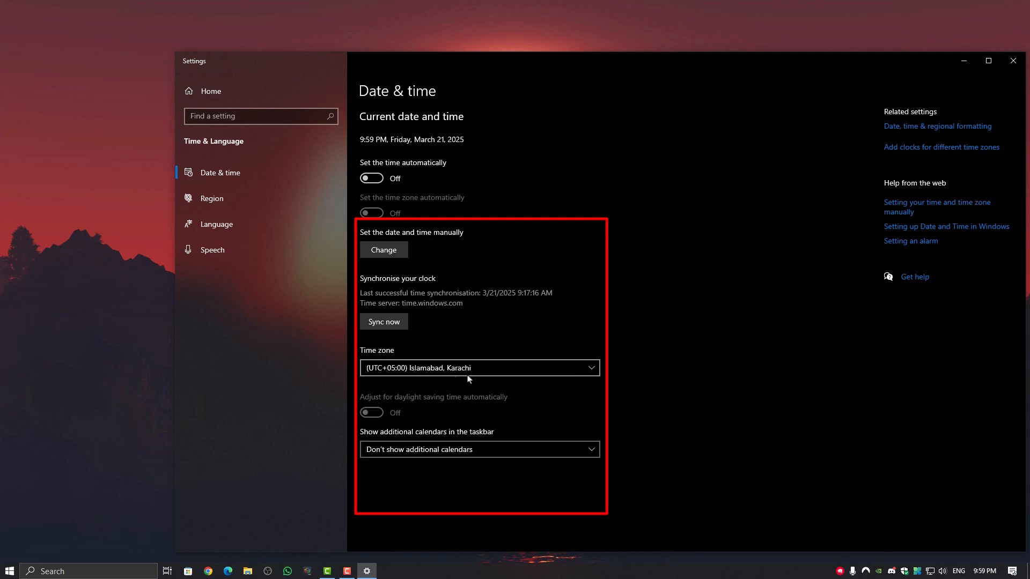
pyautogui.click(479, 368)
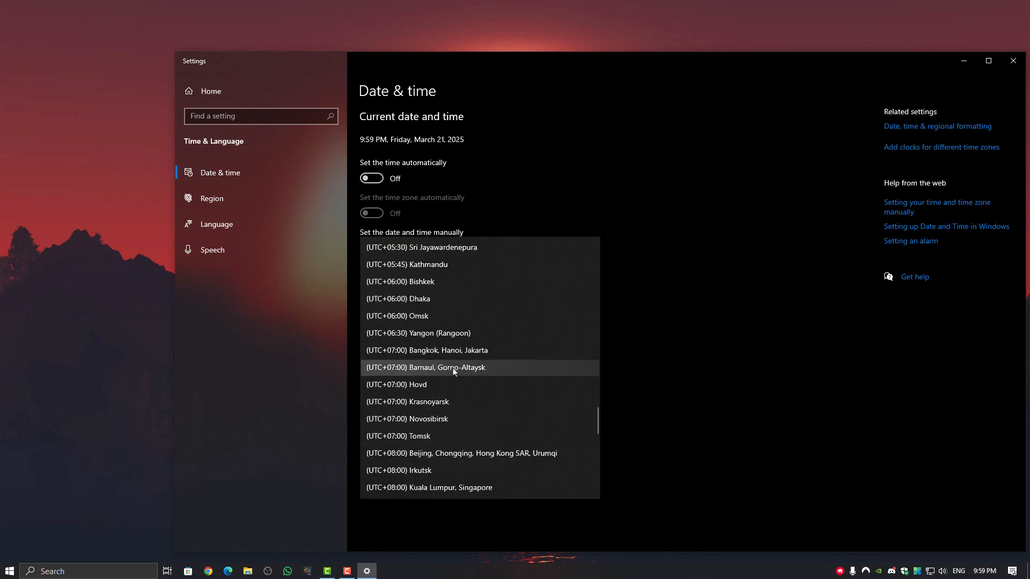
pyautogui.moveTo(548, 378)
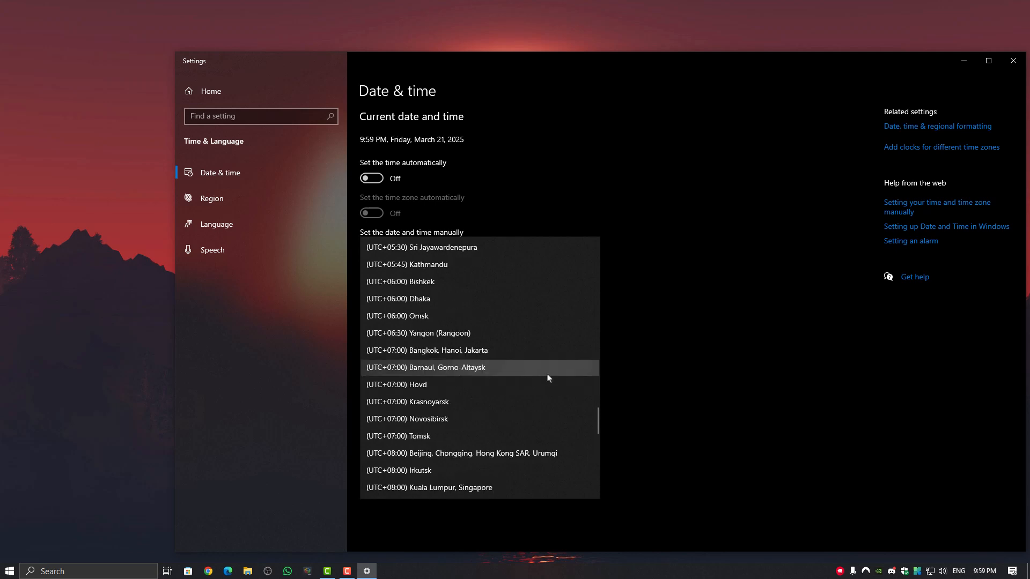
# Turn automatic time back on, sync with the Windows time server, and close Settings.
pyautogui.click(372, 178)
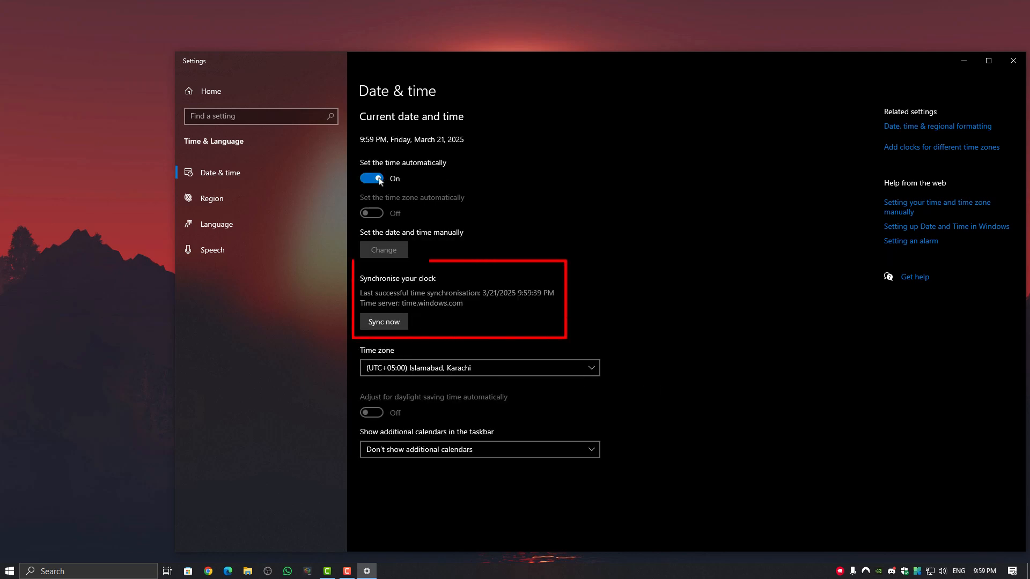
pyautogui.click(383, 321)
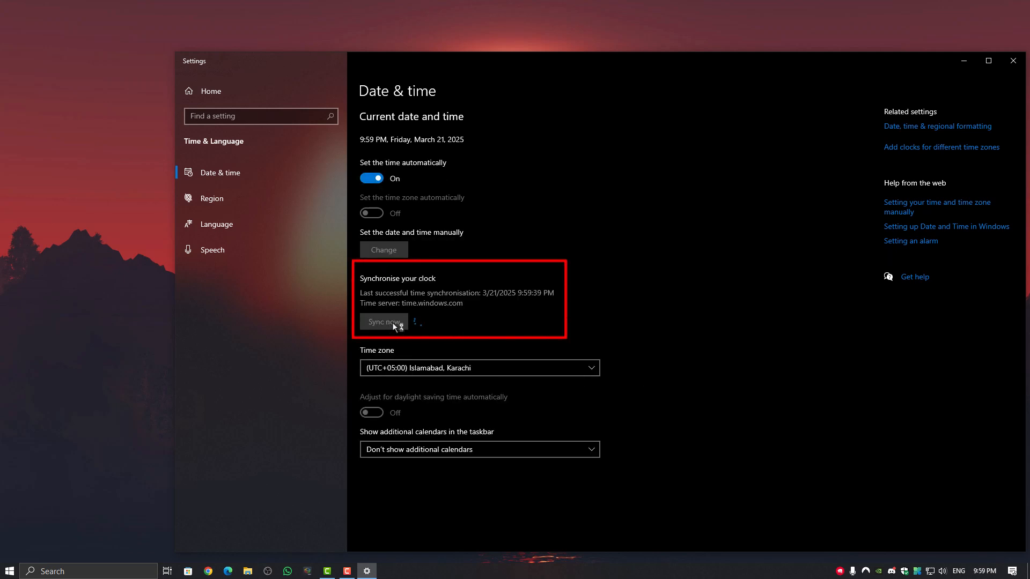
pyautogui.click(383, 322)
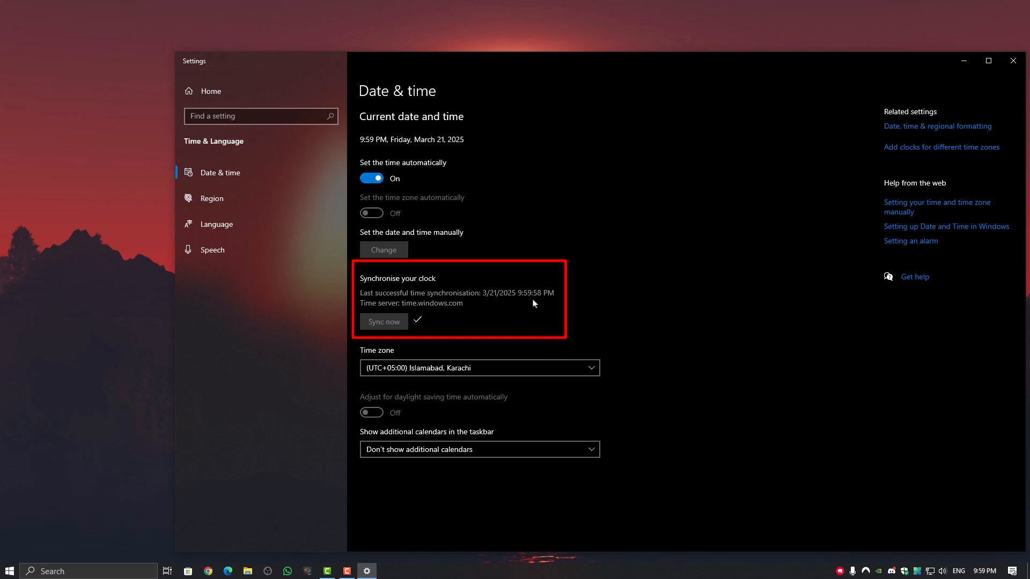
pyautogui.click(1013, 60)
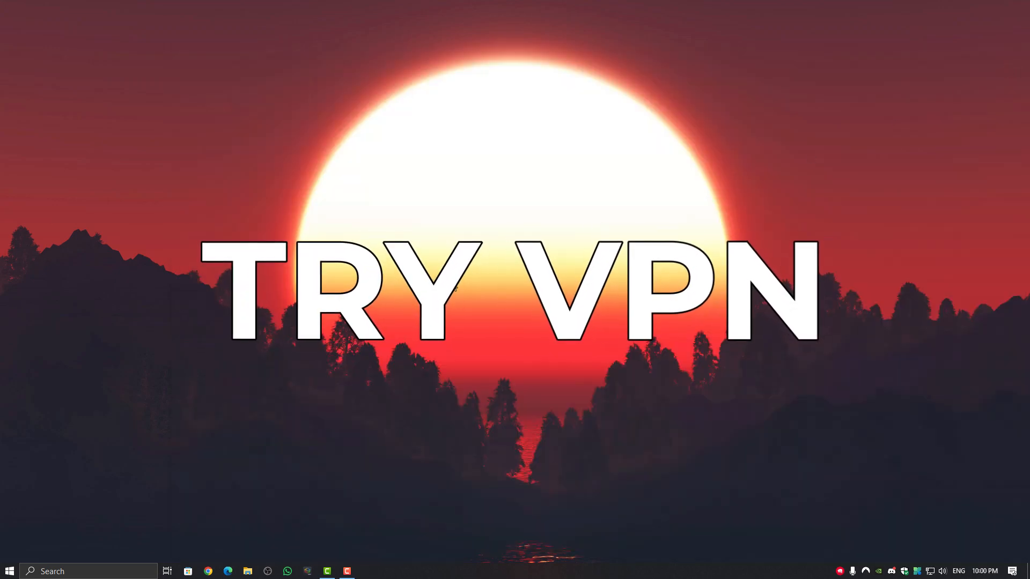
pyautogui.click(366, 571)
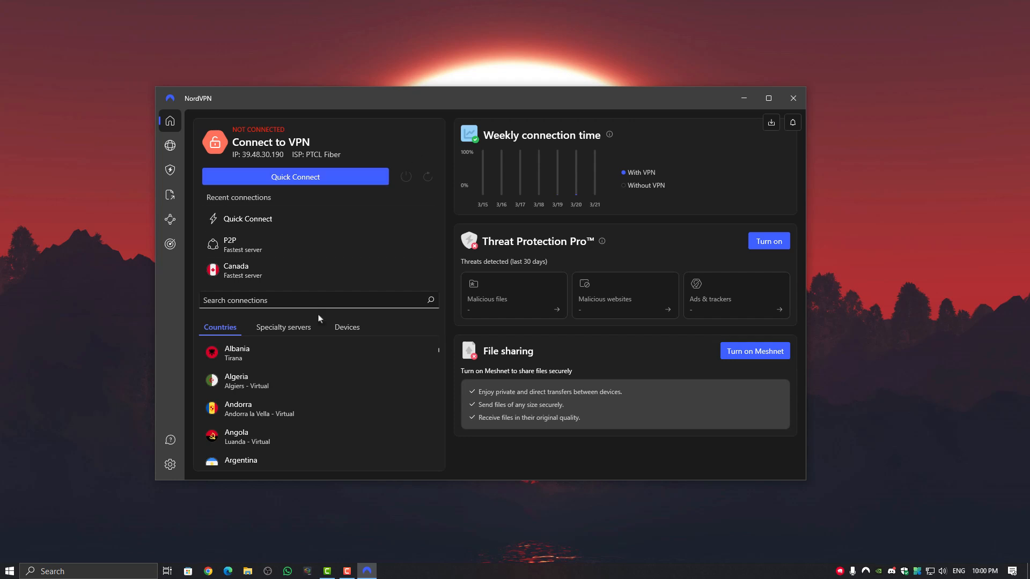
pyautogui.moveTo(307, 289)
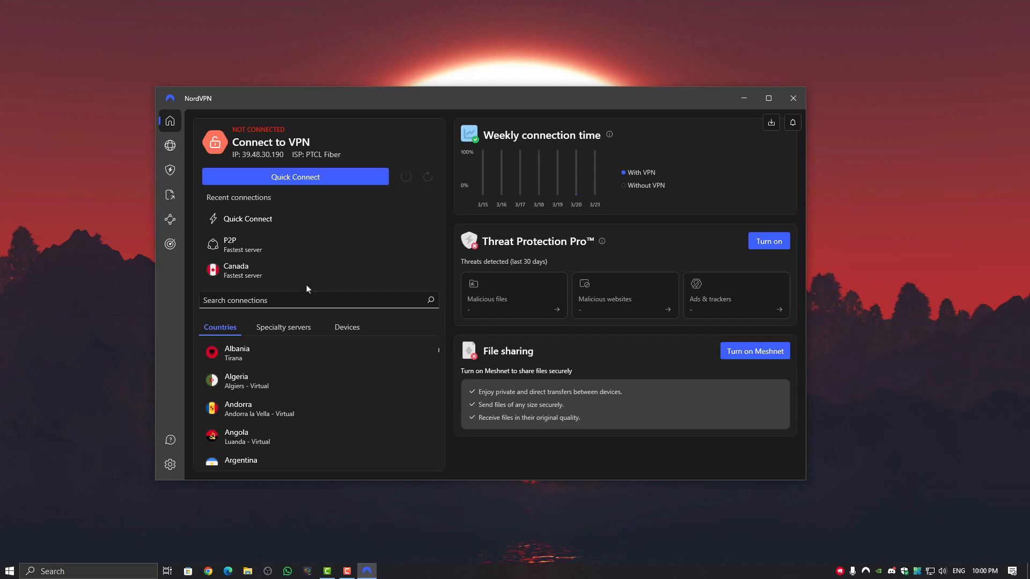
pyautogui.moveTo(338, 411)
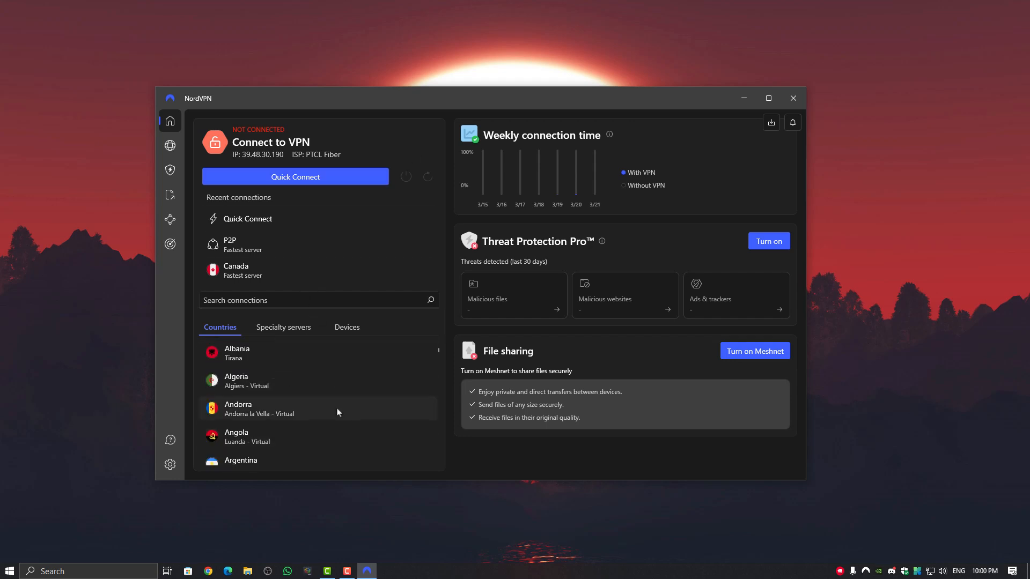
pyautogui.moveTo(285, 151)
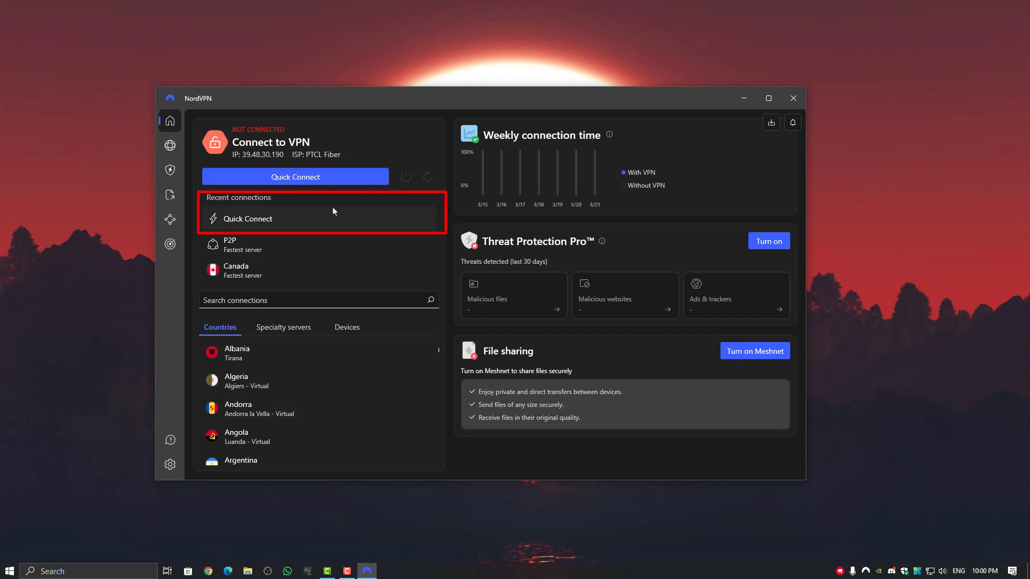
pyautogui.moveTo(793, 99)
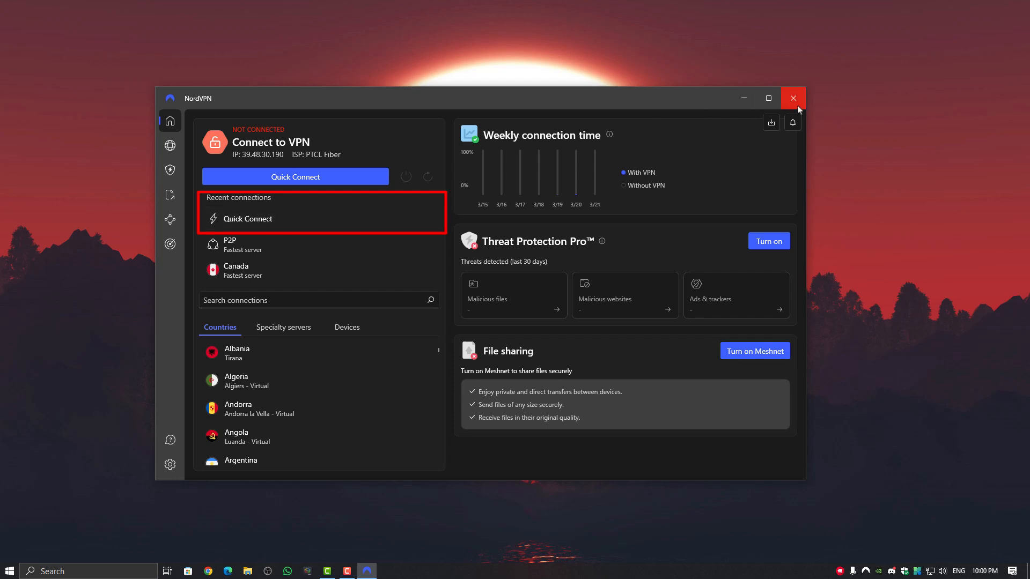
pyautogui.click(792, 98)
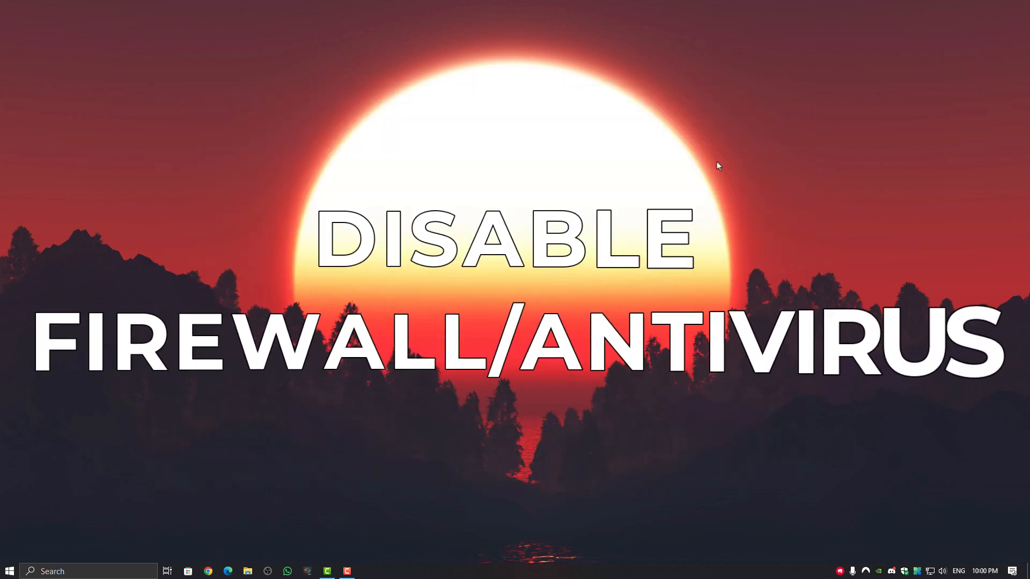
pyautogui.moveTo(645, 289)
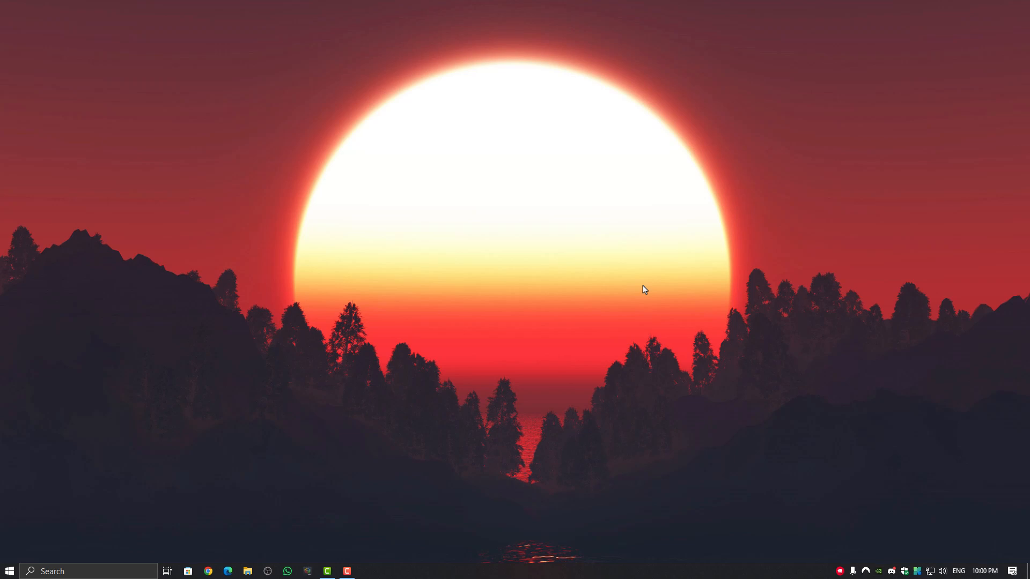
pyautogui.moveTo(632, 316)
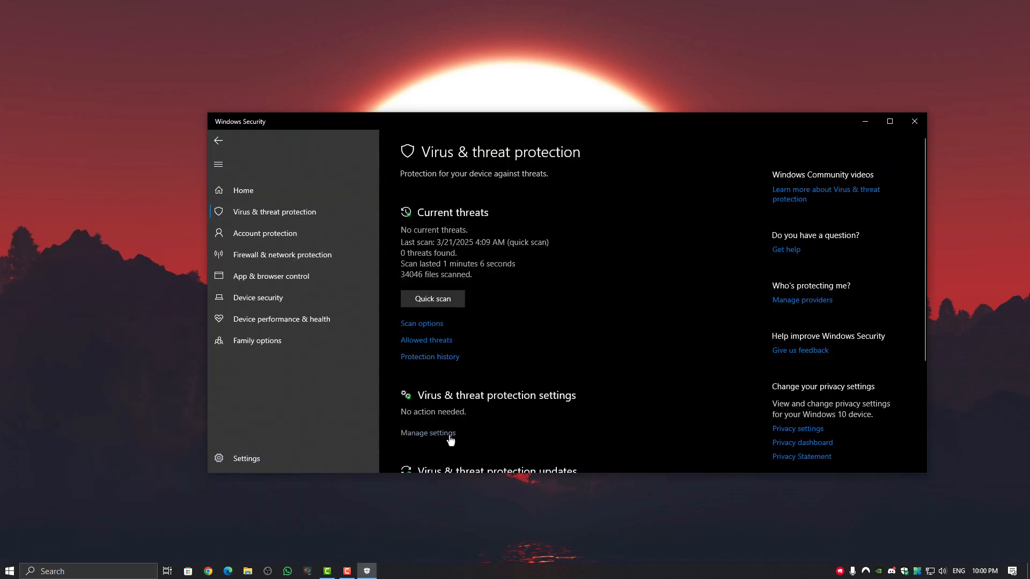
# Switch Real-time protection back on in Virus & threat protection settings, then go to Firewall & network protection.
pyautogui.click(428, 433)
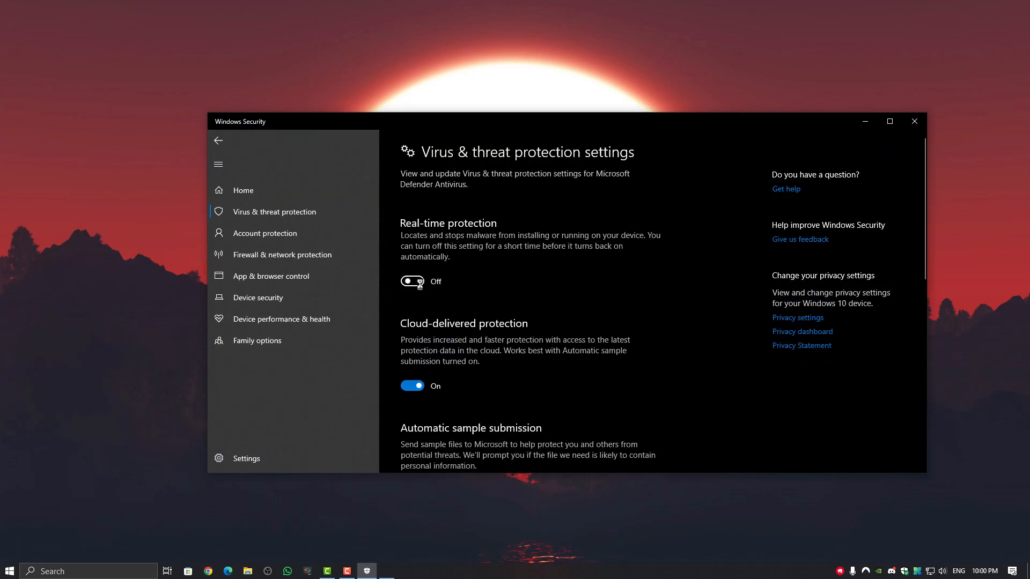
pyautogui.click(411, 281)
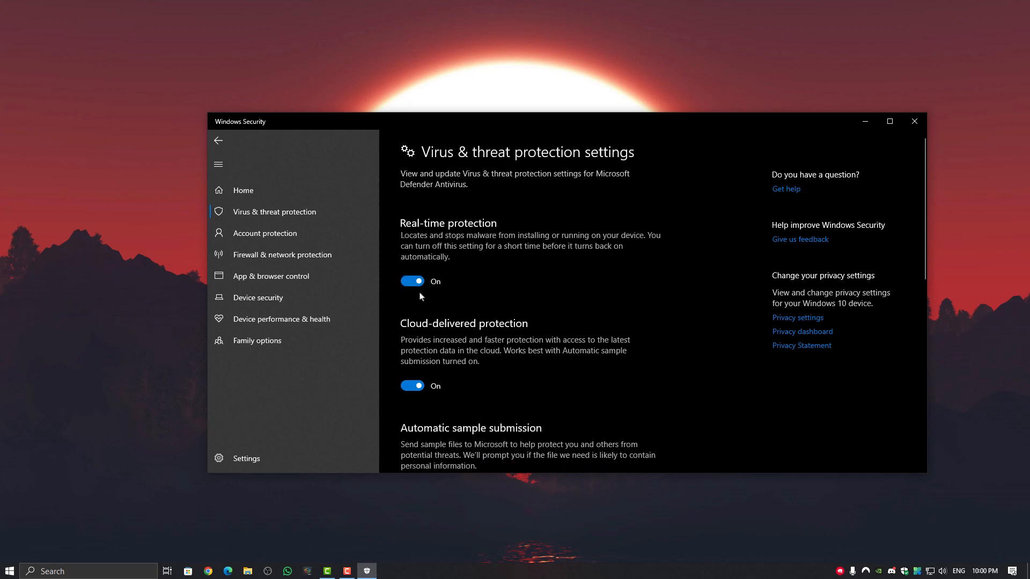
pyautogui.click(282, 254)
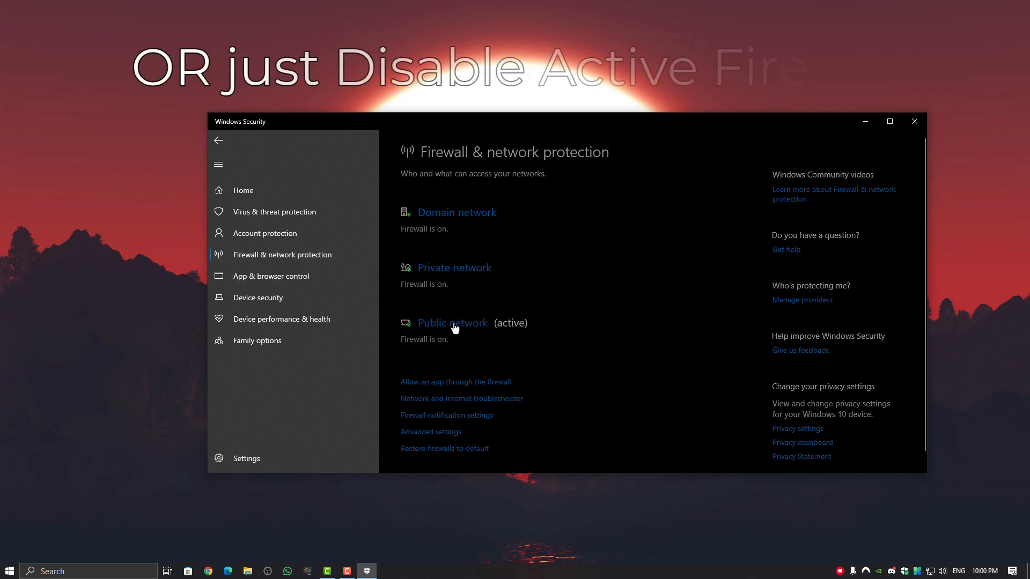
# Confirm Defender Firewall is on for the active Public network, then close Windows Security.
pyautogui.click(452, 323)
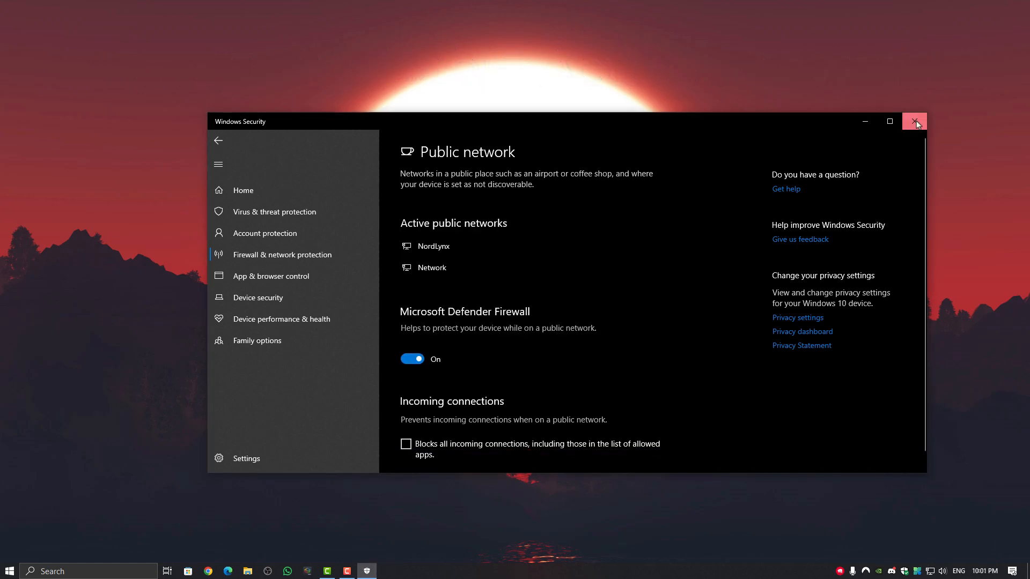
pyautogui.click(913, 121)
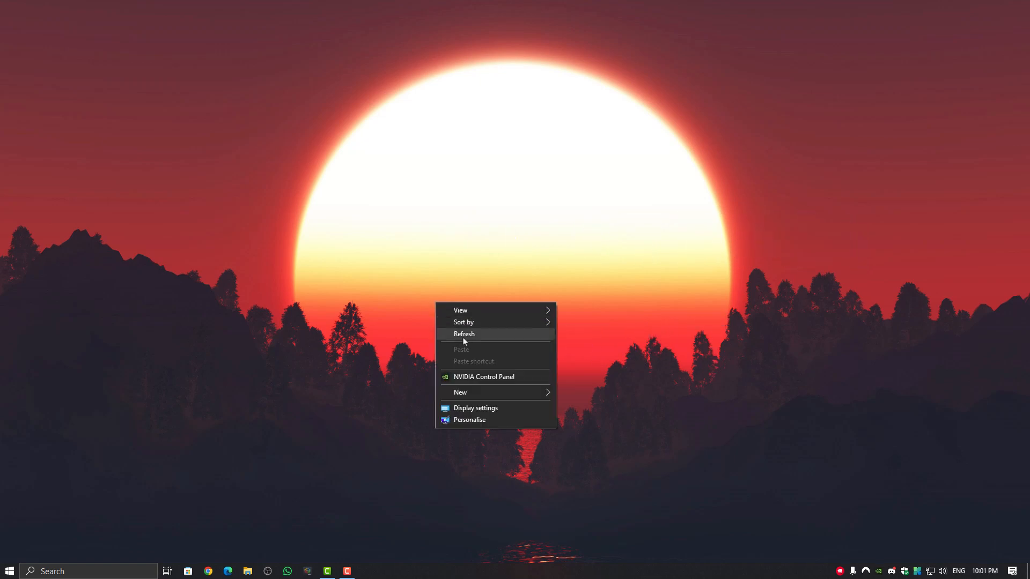
# Refresh the desktop, dismiss Steam's startup window, and choose 'Sign out of account…' from the account menu.
pyautogui.click(463, 333)
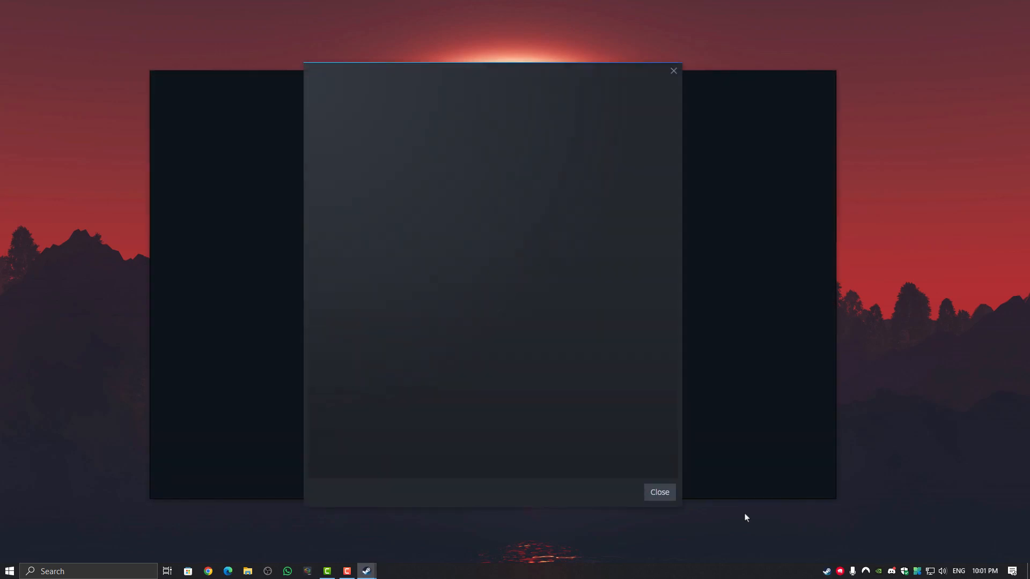
pyautogui.click(660, 492)
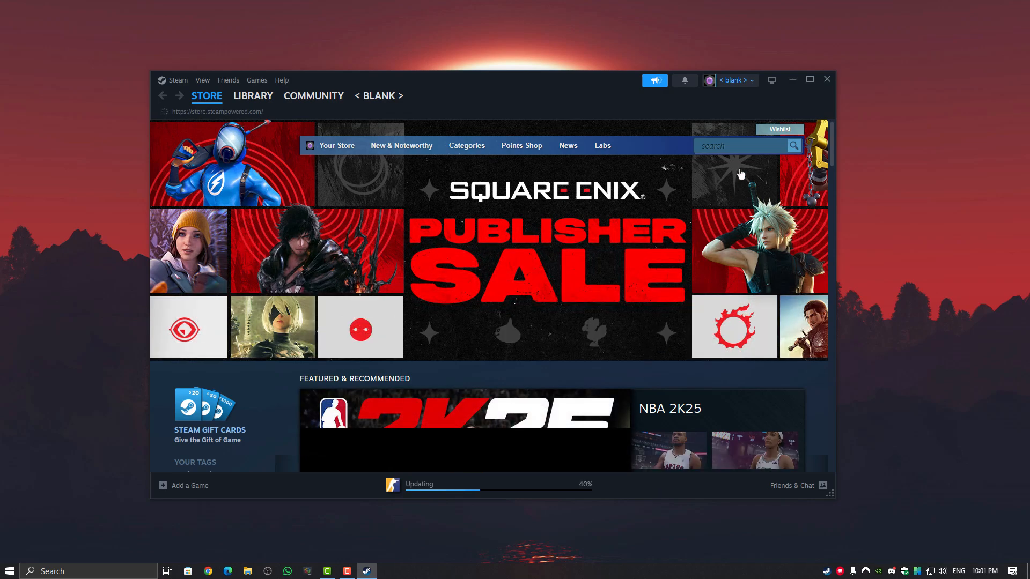
pyautogui.click(733, 80)
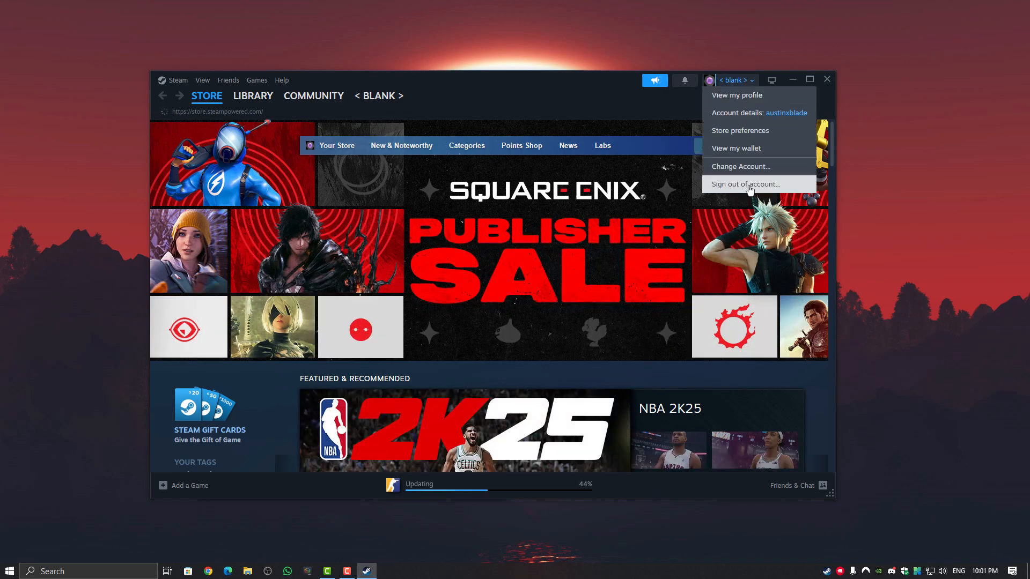
pyautogui.click(745, 184)
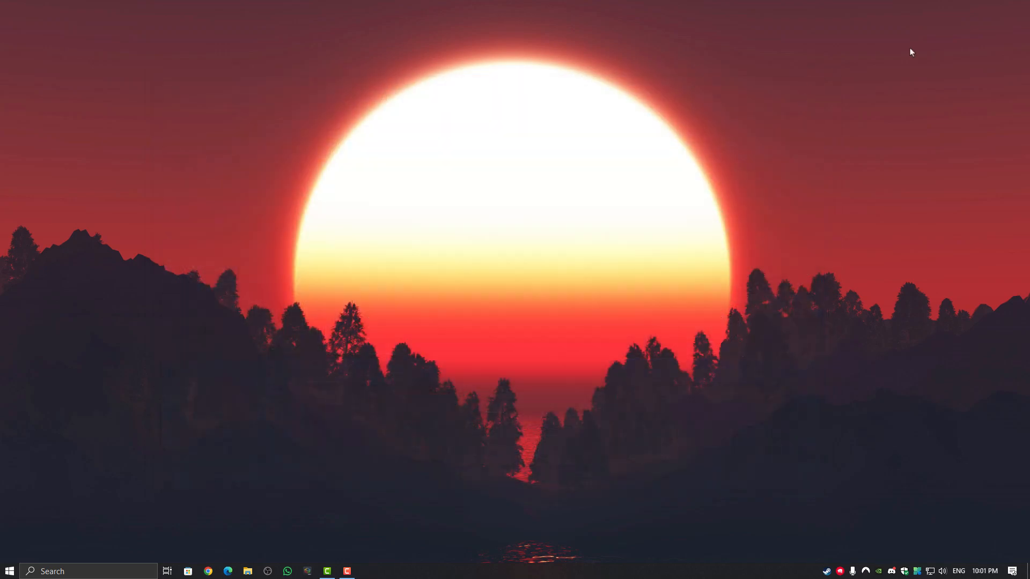